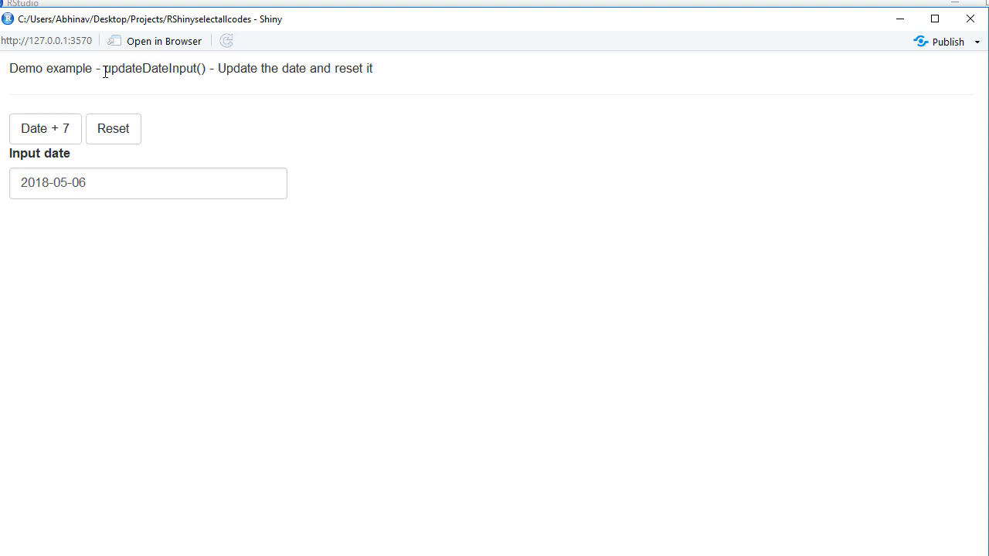
# Advance the date input three weeks to 2018-05-27 with Date + 7, then press Reset
pyautogui.doubleClick(153, 68)
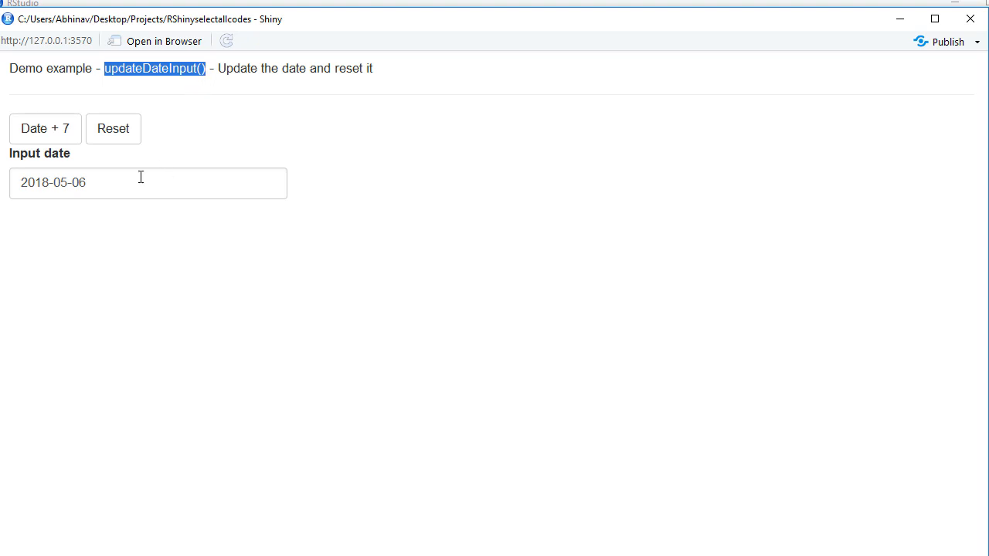
pyautogui.moveTo(112, 183)
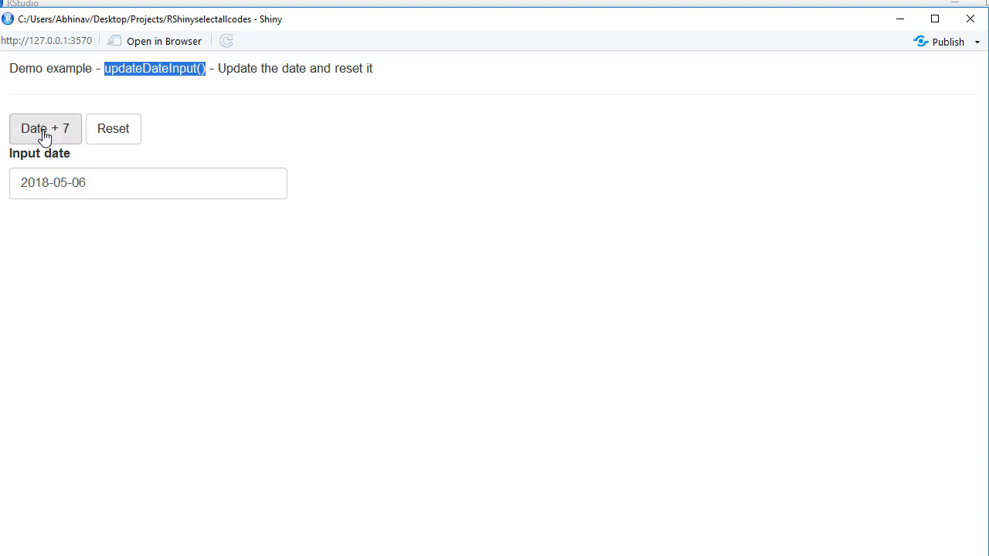
pyautogui.moveTo(81, 161)
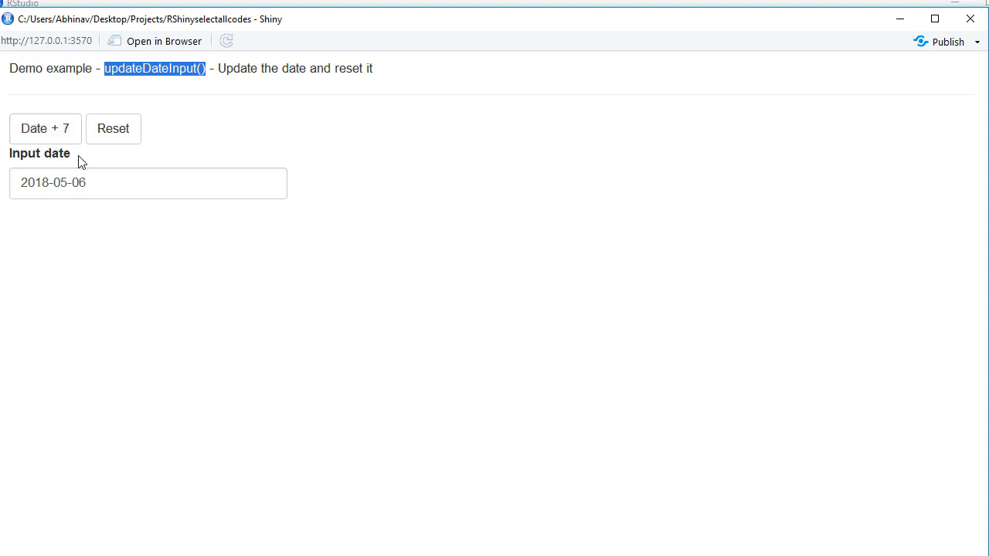
pyautogui.moveTo(91, 183)
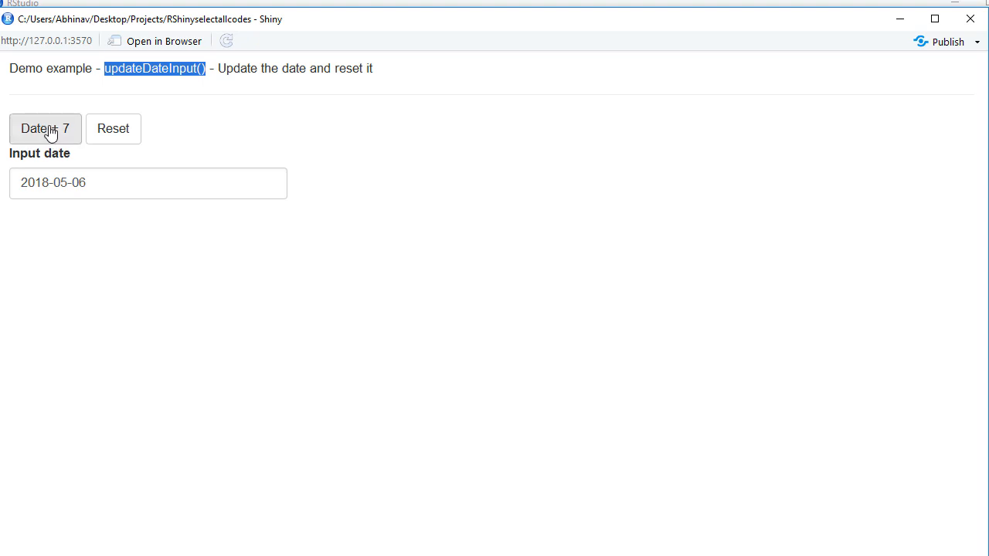
pyautogui.click(45, 128)
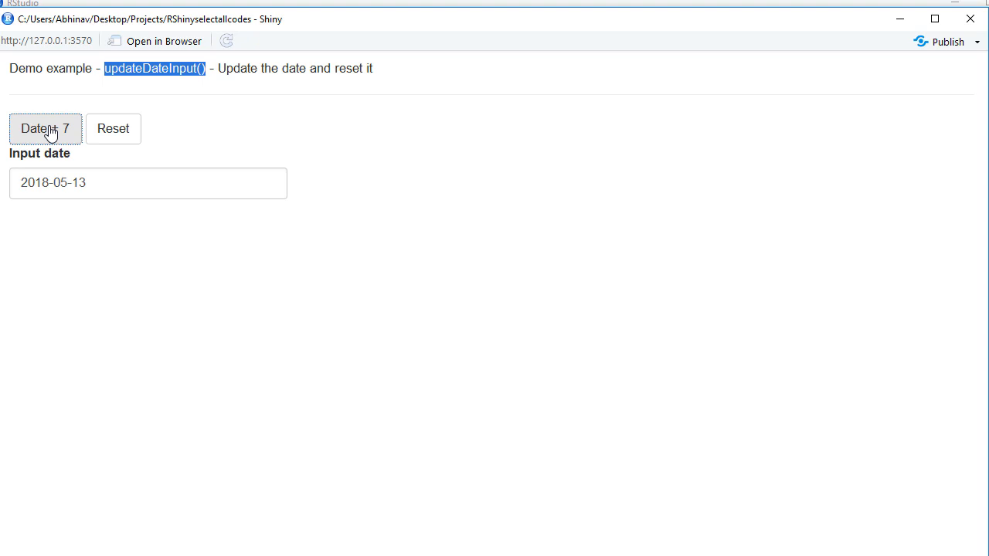
pyautogui.click(45, 128)
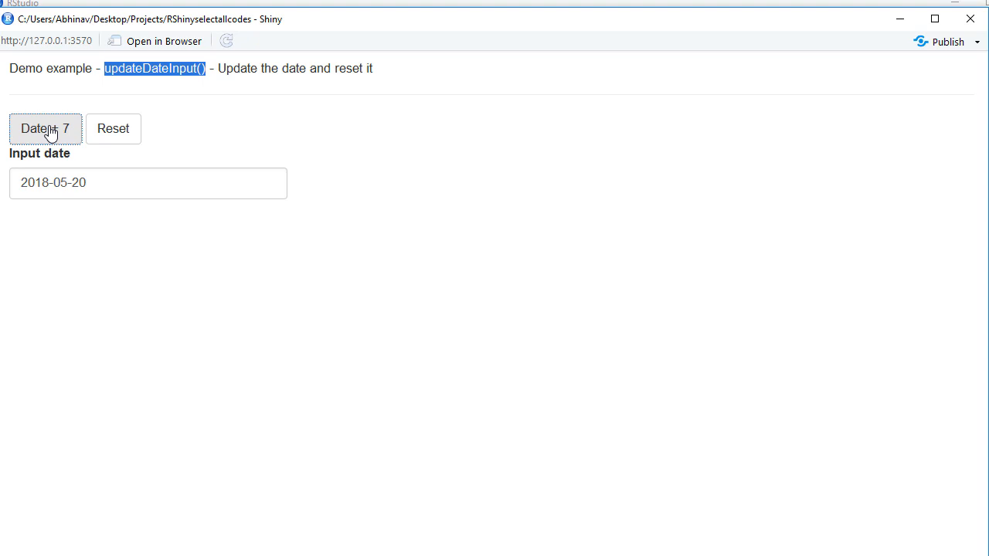
pyautogui.click(45, 128)
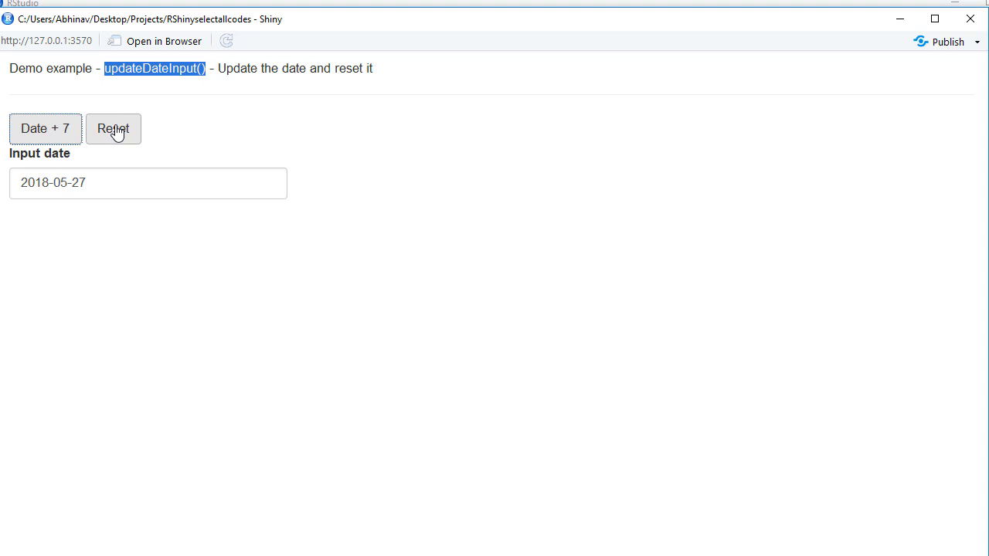
pyautogui.click(113, 128)
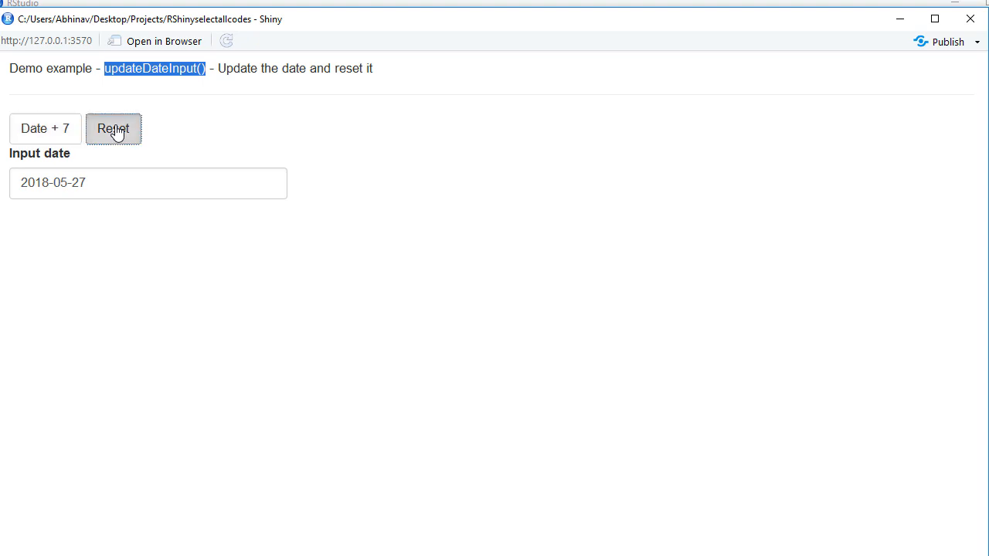
pyautogui.click(113, 129)
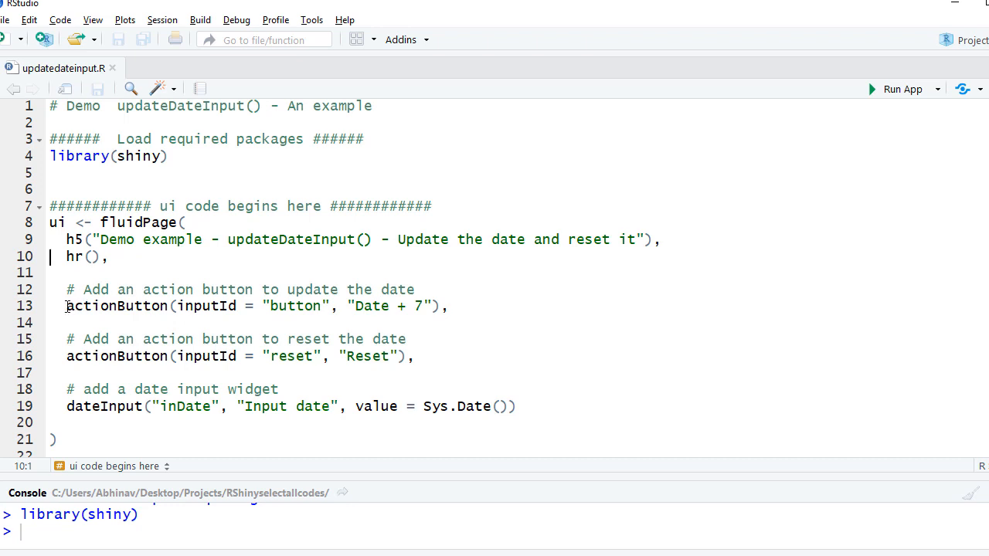
# Highlight the Date + 7 and Reset actionButton definitions and the dateInput call in the ui code
pyautogui.moveTo(67, 306); pyautogui.dragTo(237, 306)
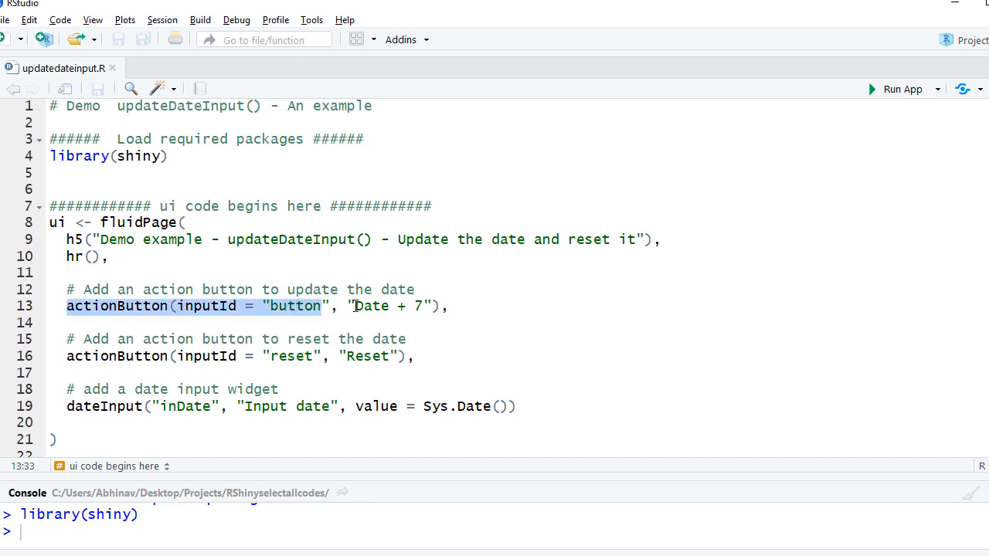
pyautogui.click(355, 306)
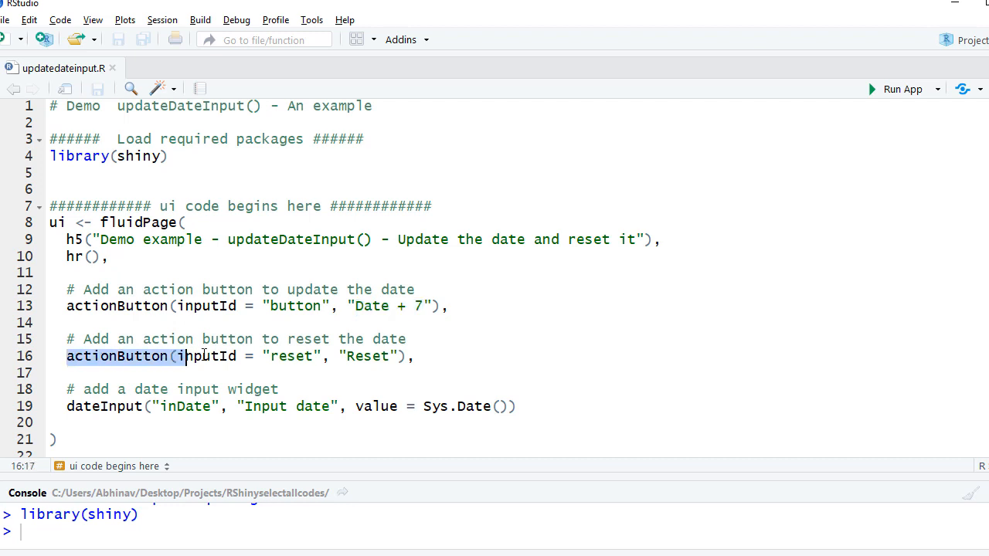
pyautogui.moveTo(184, 356); pyautogui.dragTo(315, 356)
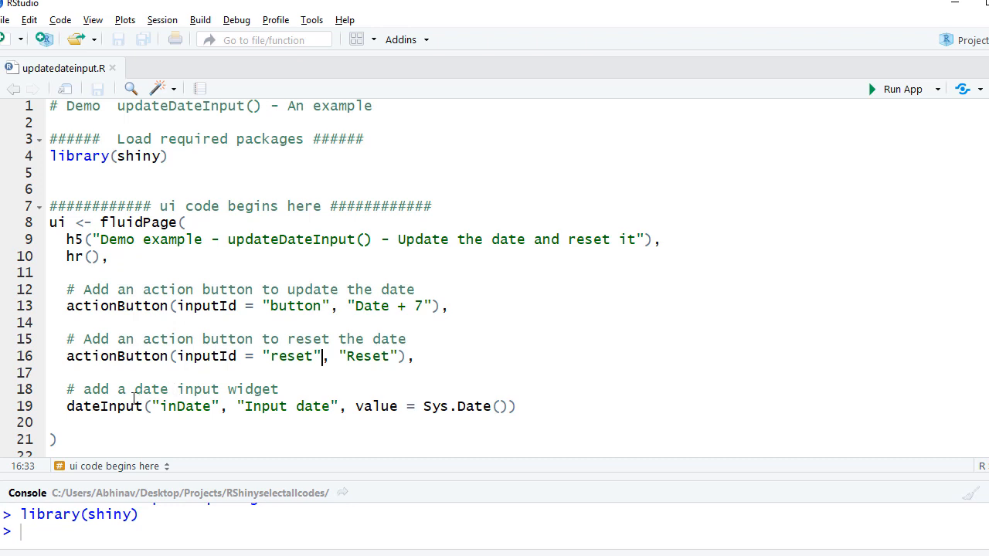
pyautogui.doubleClick(91, 406)
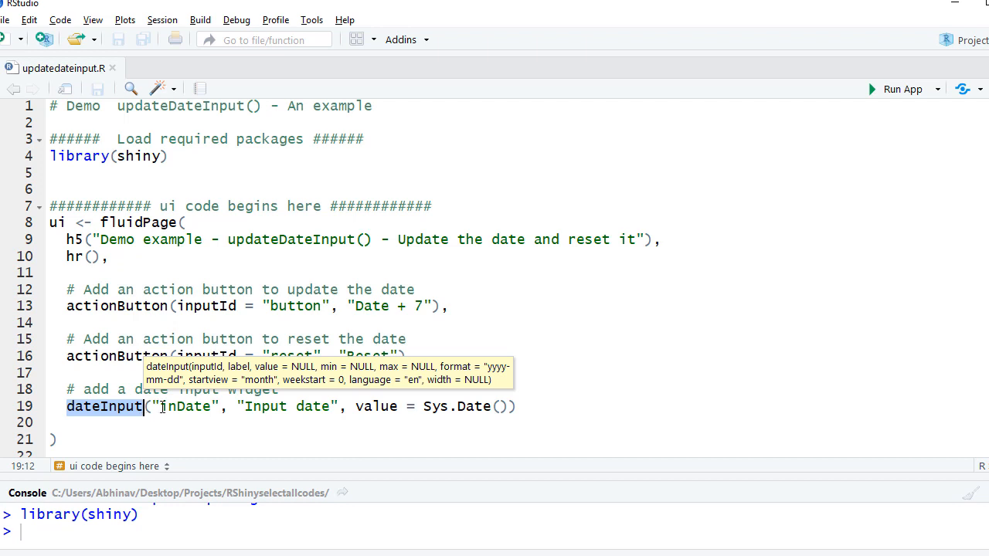
pyautogui.doubleClick(184, 407)
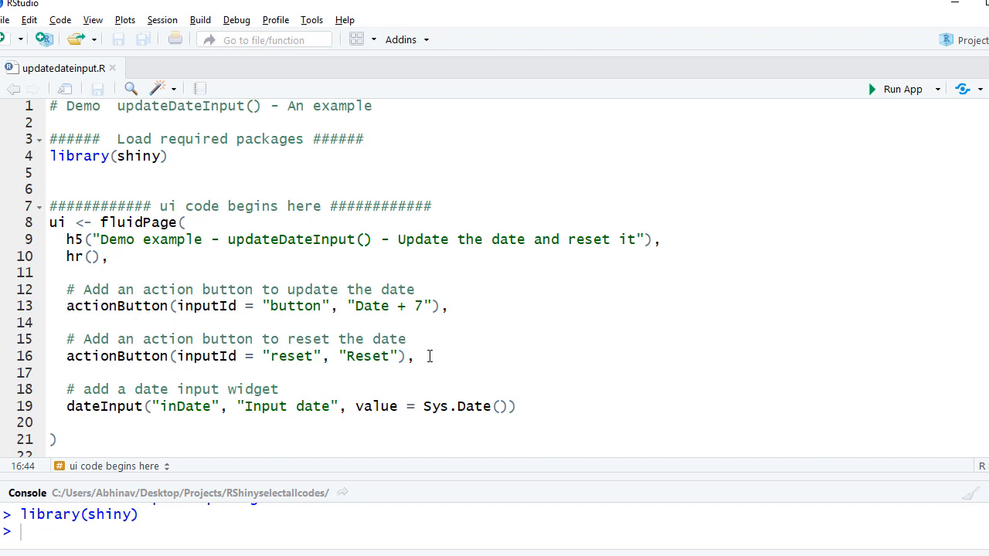
pyautogui.click(56, 439)
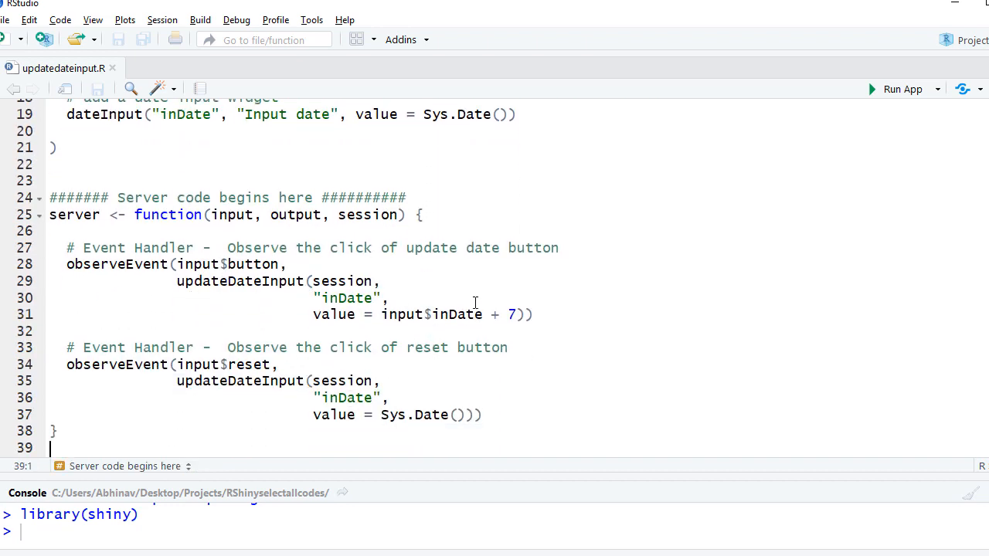
pyautogui.moveTo(99, 266)
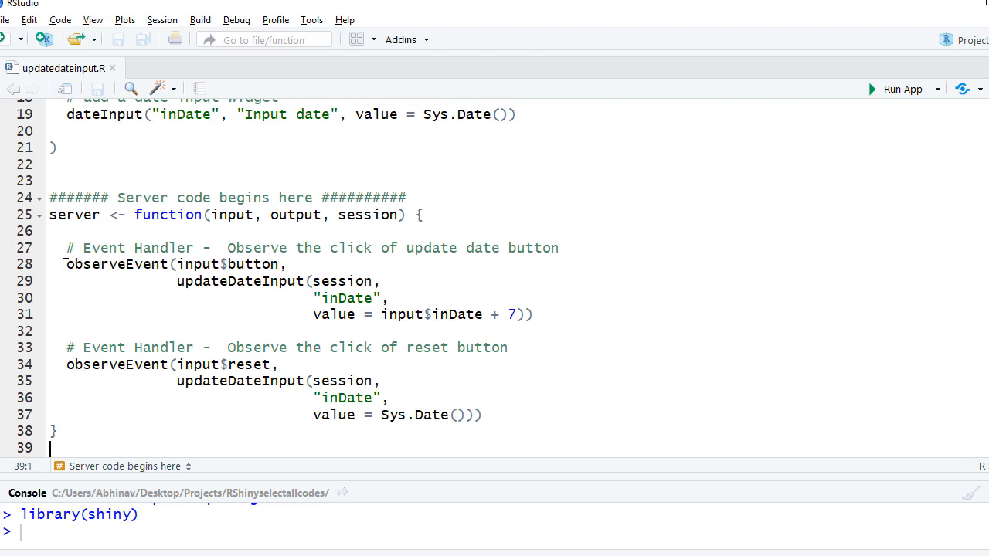
# Highlight the observeEvent handler watching input$button and its updateDateInput call
pyautogui.doubleClick(116, 264)
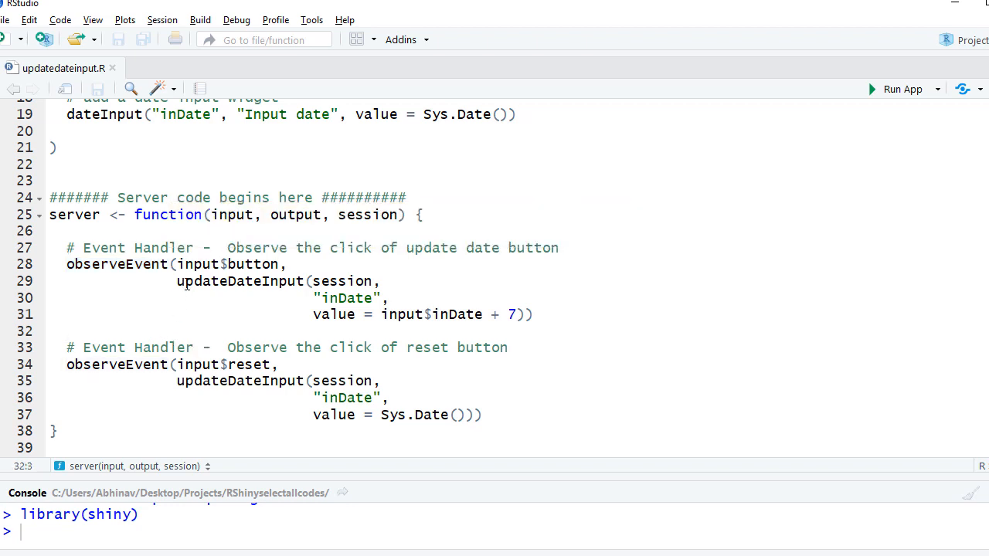
pyautogui.click(183, 264)
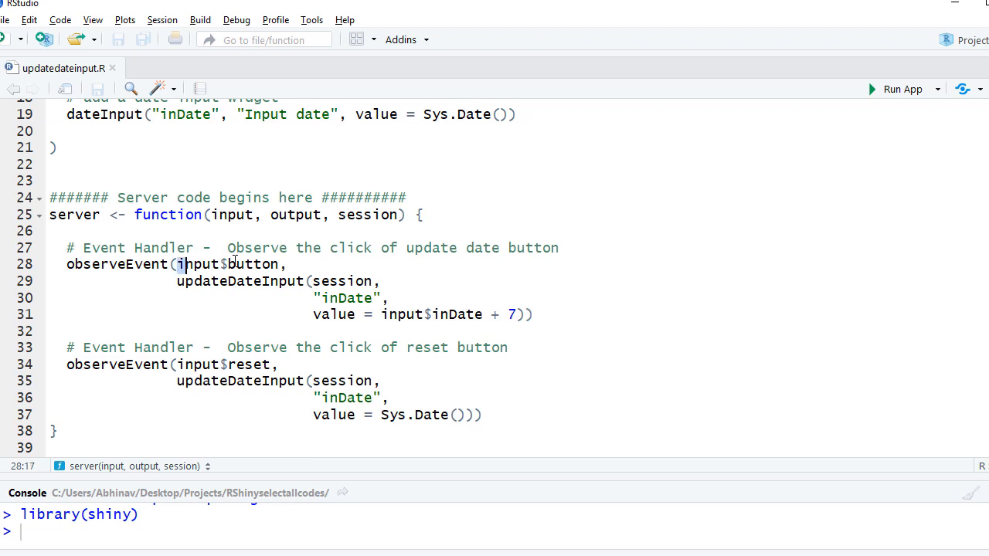
pyautogui.doubleClick(228, 265)
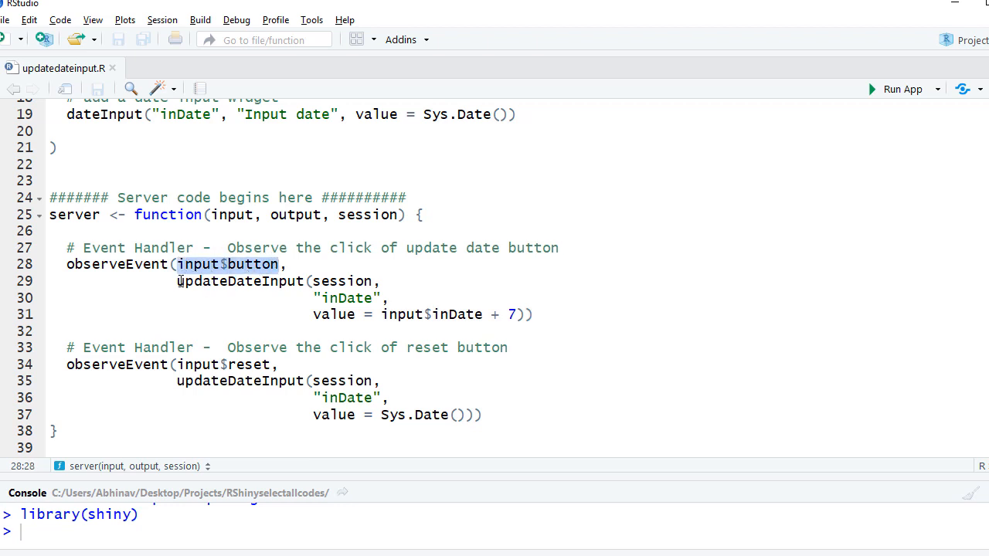
pyautogui.click(177, 281)
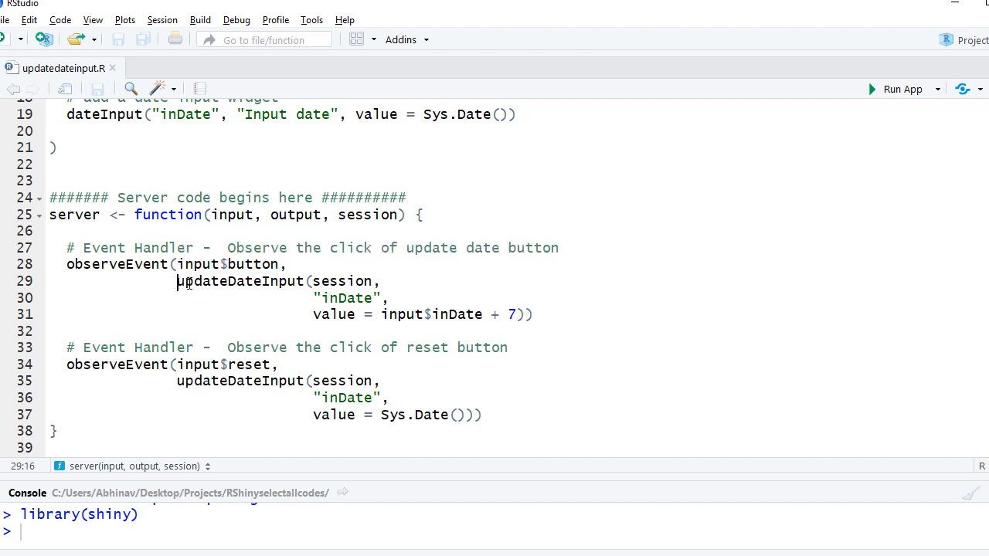
pyautogui.doubleClick(240, 281)
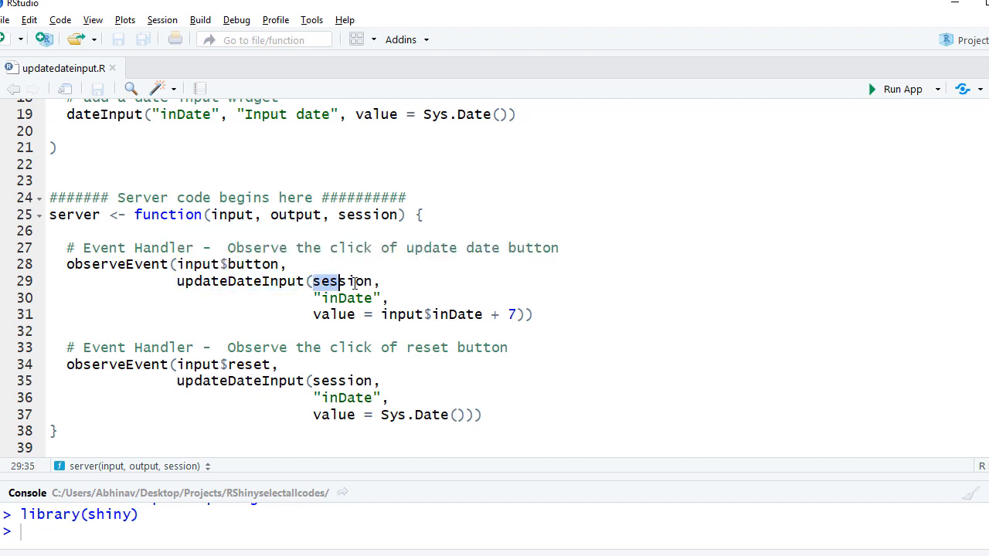
# Highlight the updateDateInput arguments: session, "inDate", and input$inDate + 7
pyautogui.doubleClick(342, 280)
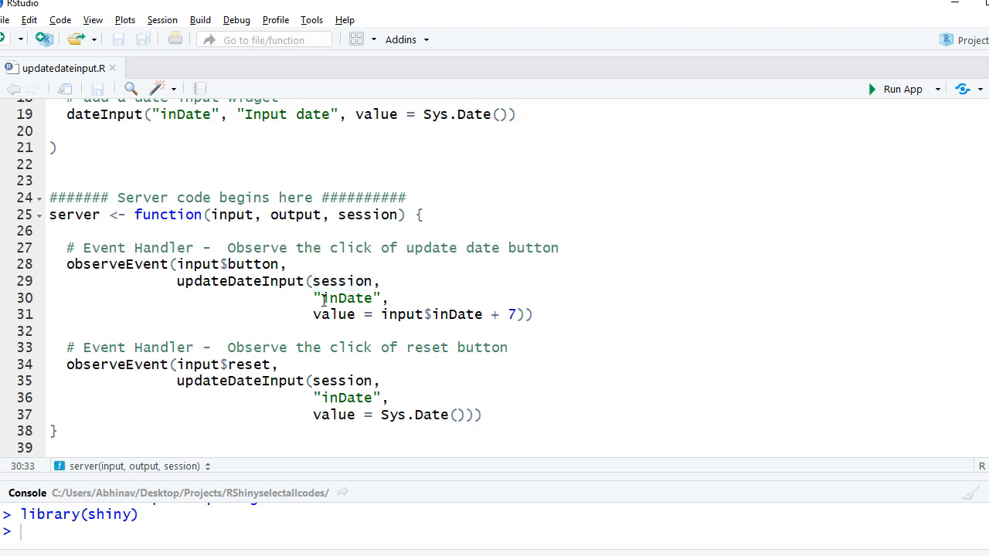
pyautogui.doubleClick(347, 298)
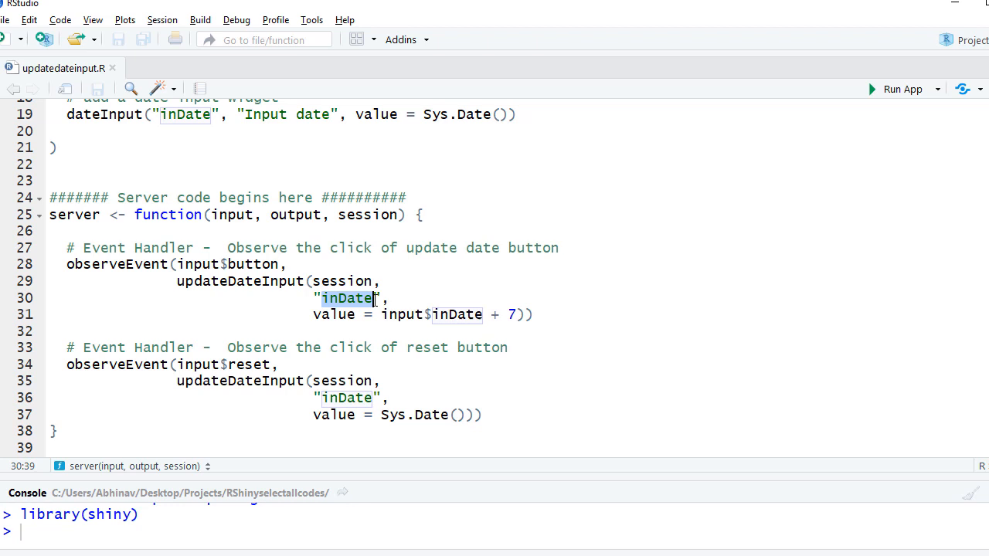
pyautogui.click(331, 315)
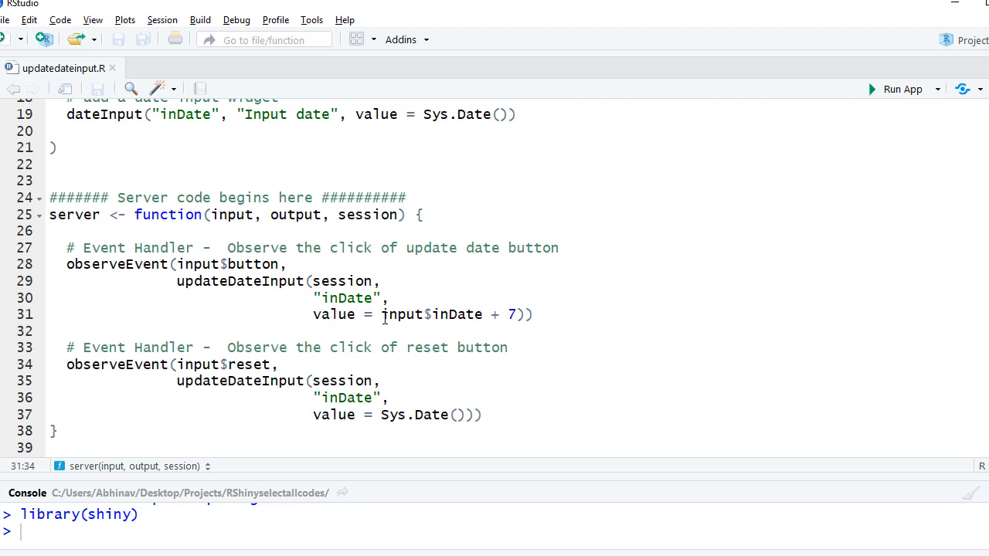
pyautogui.click(329, 314)
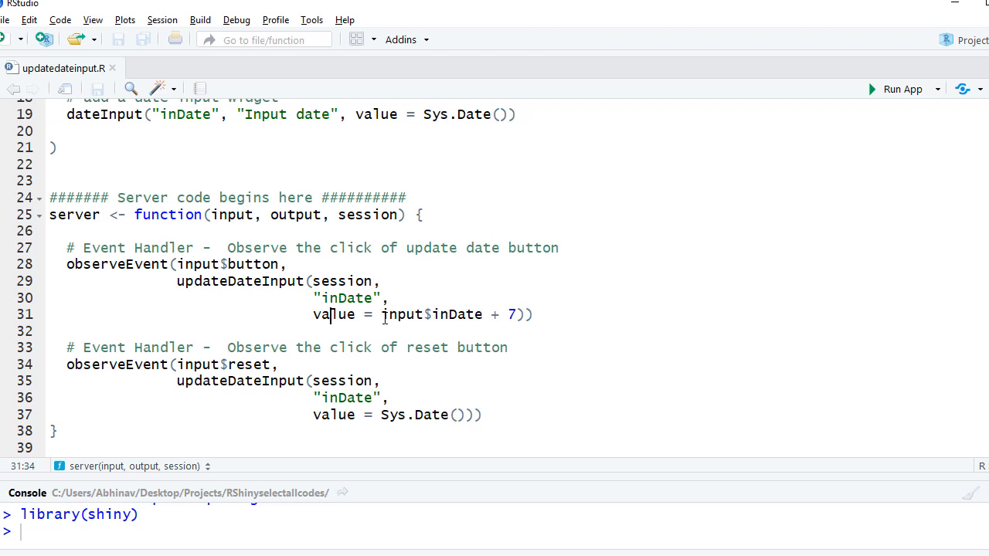
pyautogui.moveTo(382, 314); pyautogui.dragTo(450, 315)
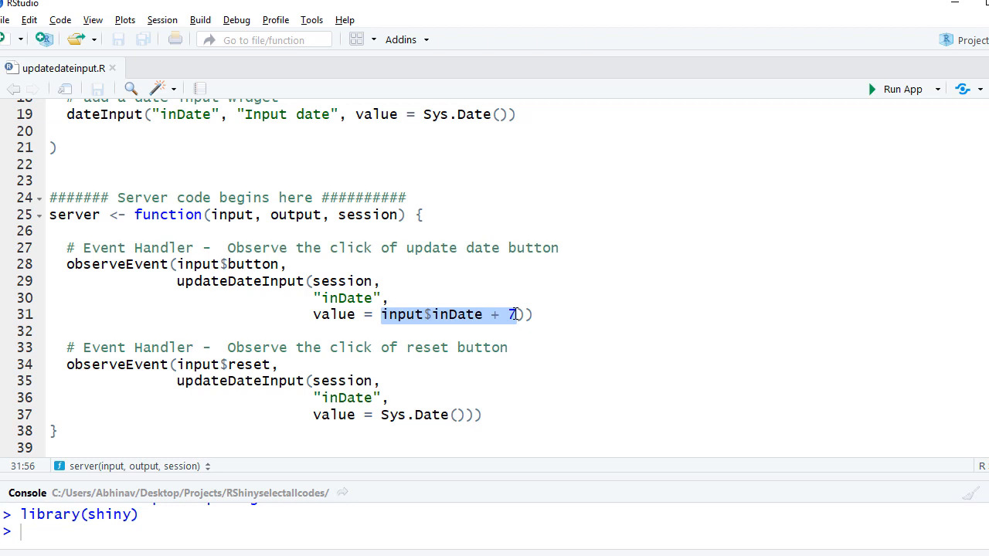
pyautogui.moveTo(258, 342)
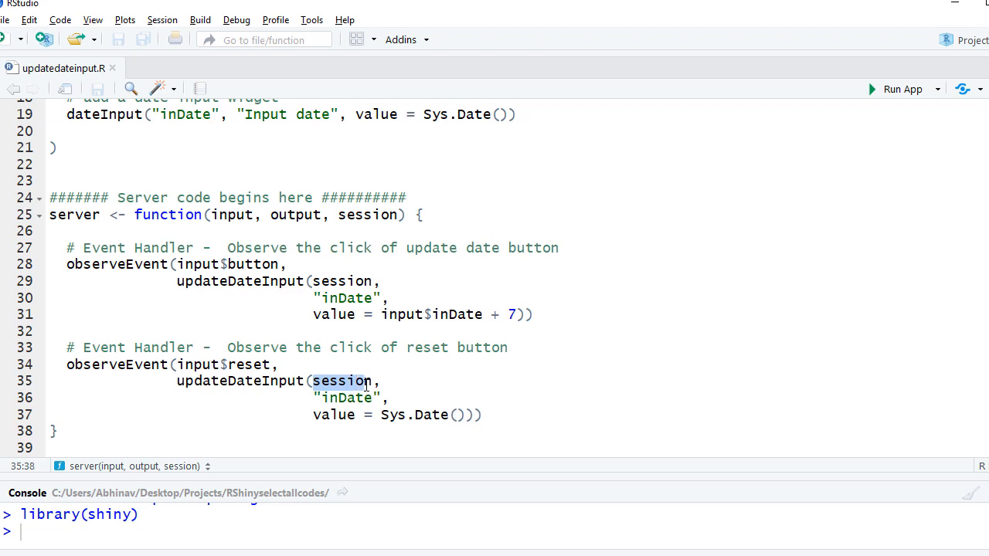
pyautogui.click(323, 397)
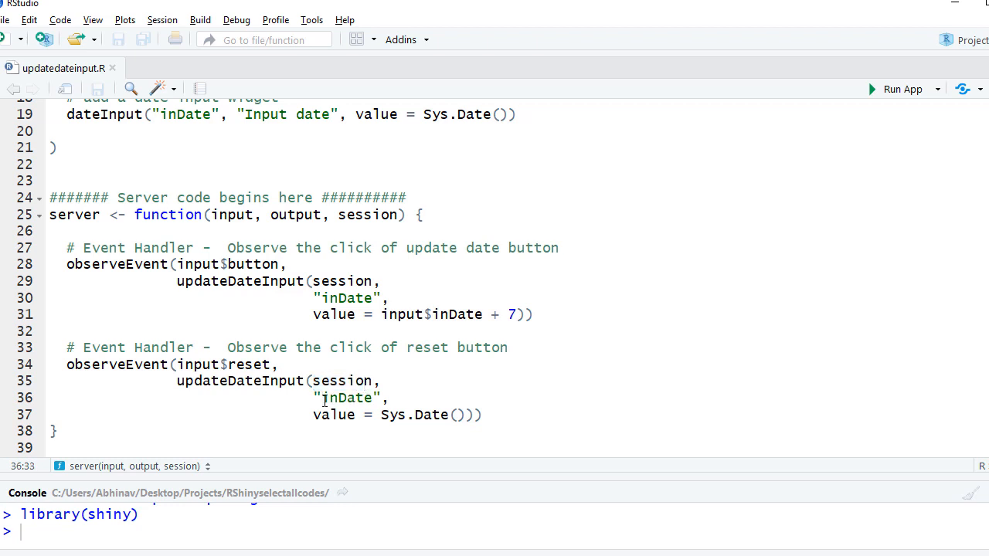
pyautogui.doubleClick(346, 398)
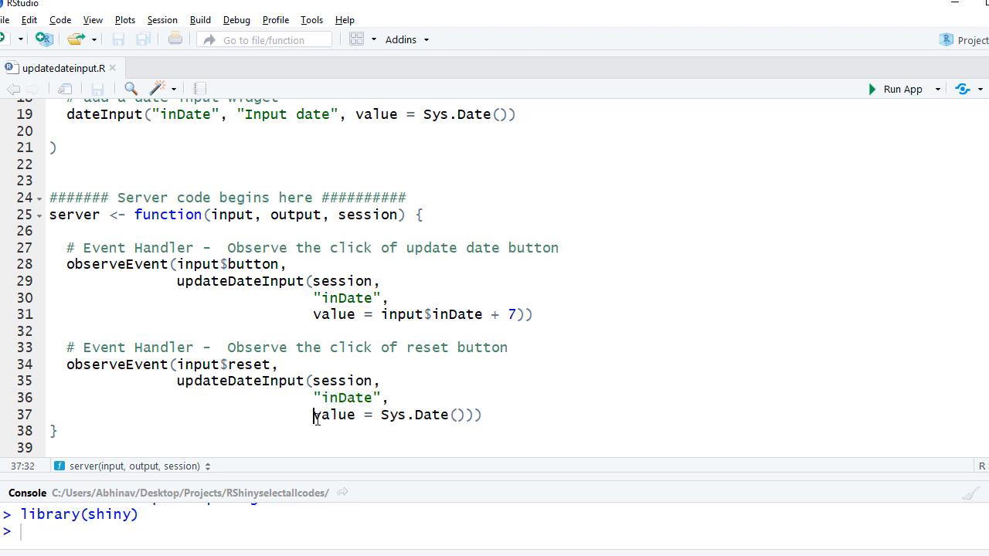
pyautogui.moveTo(312, 415); pyautogui.dragTo(445, 415)
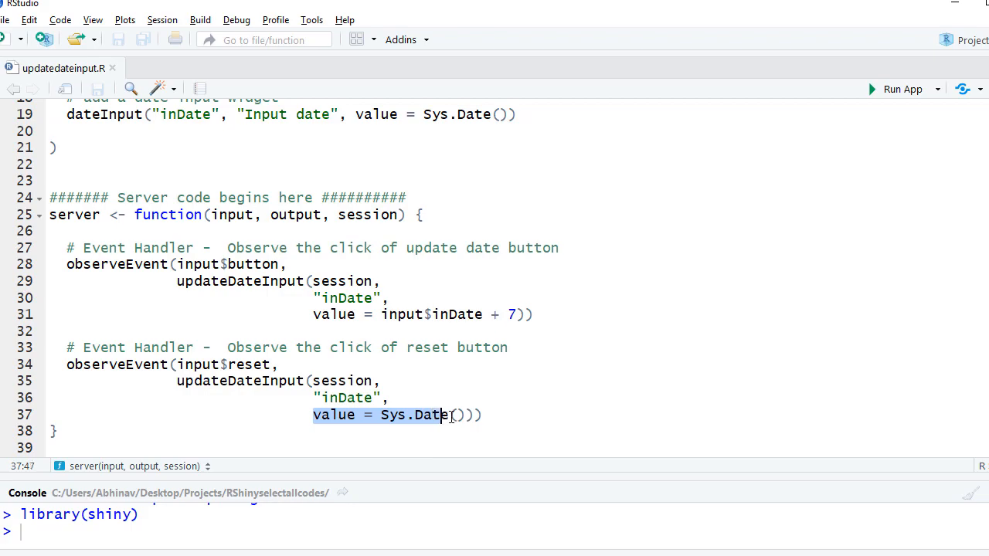